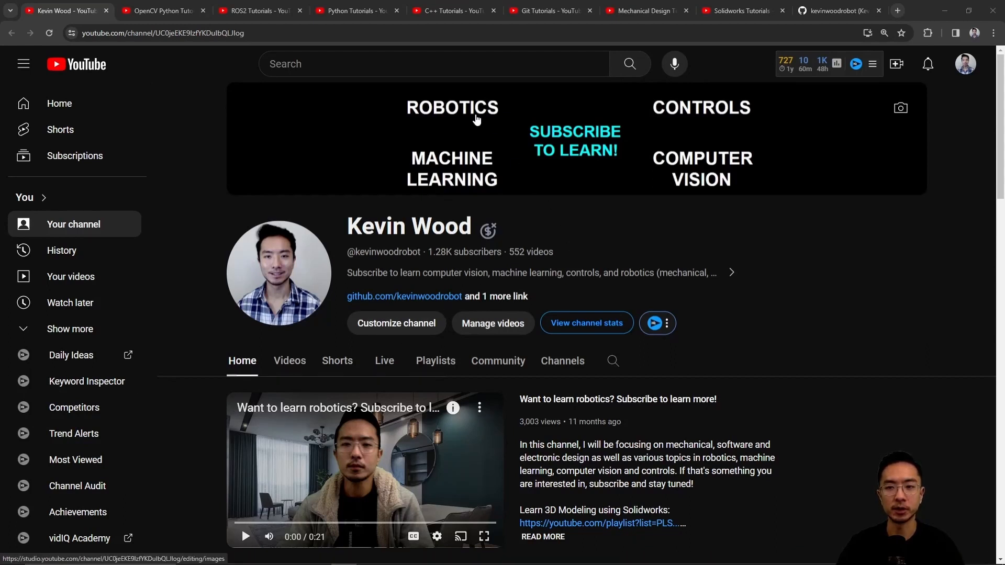
mouse_move(683, 176)
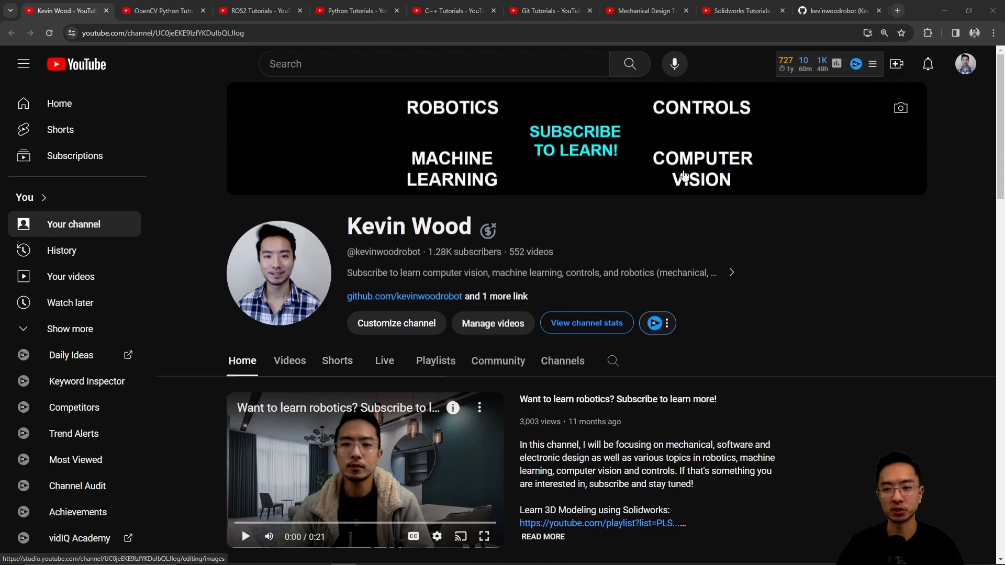
mouse_move(558, 169)
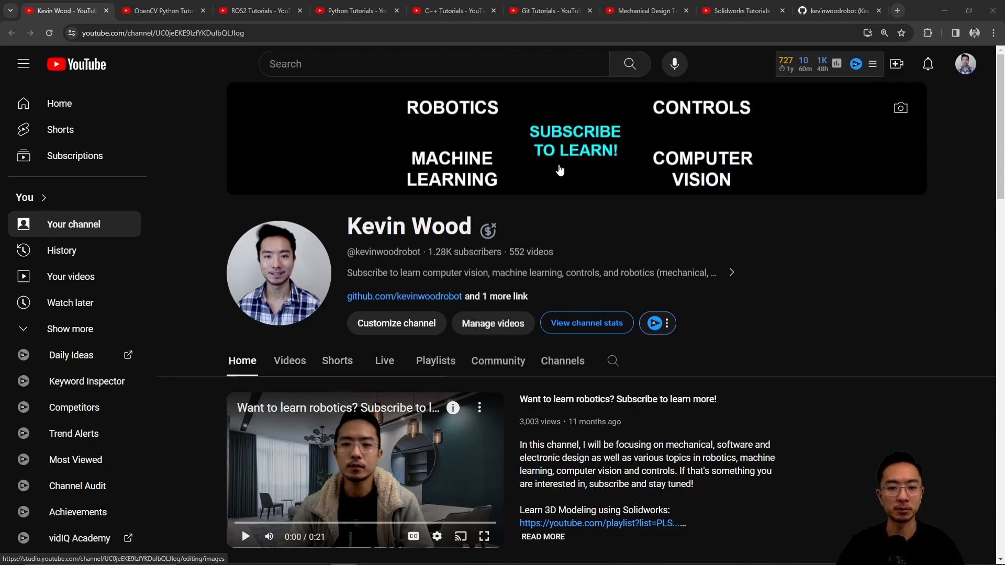
Browse the ROS2 and C++ tutorial playlists, then land on the GitHub profile with pinned repositories
scroll("down", 3)
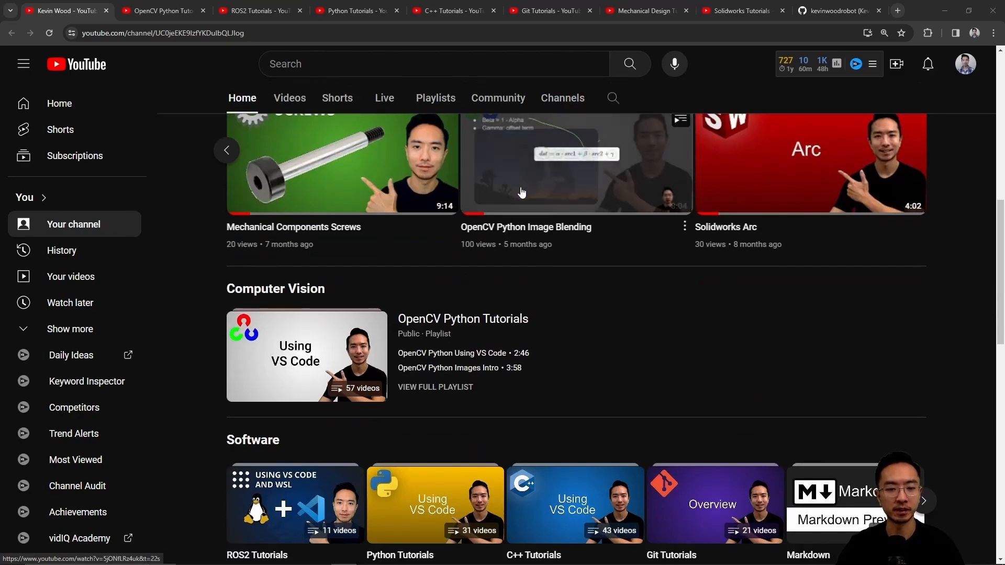
scroll("down", 3)
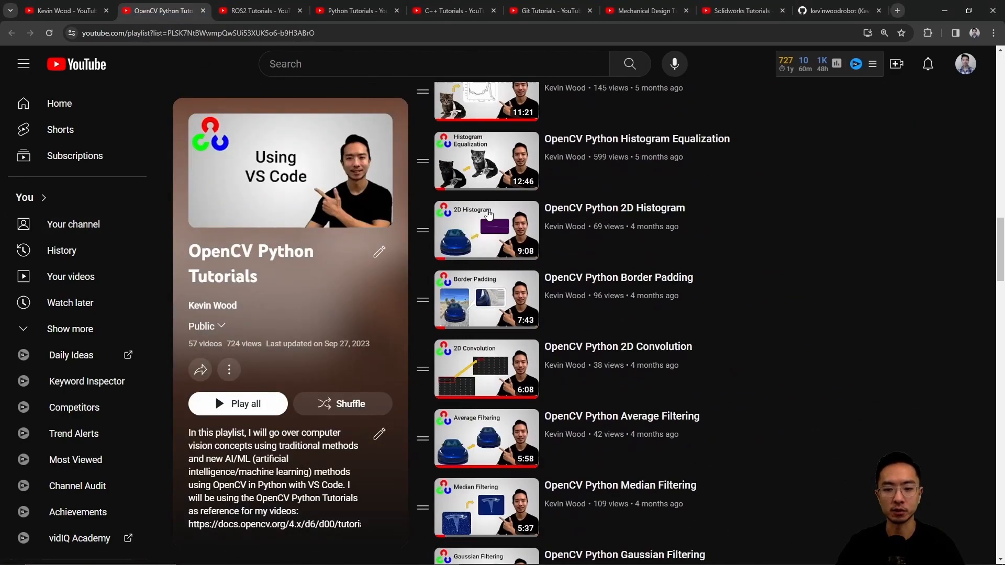
left_click(260, 10)
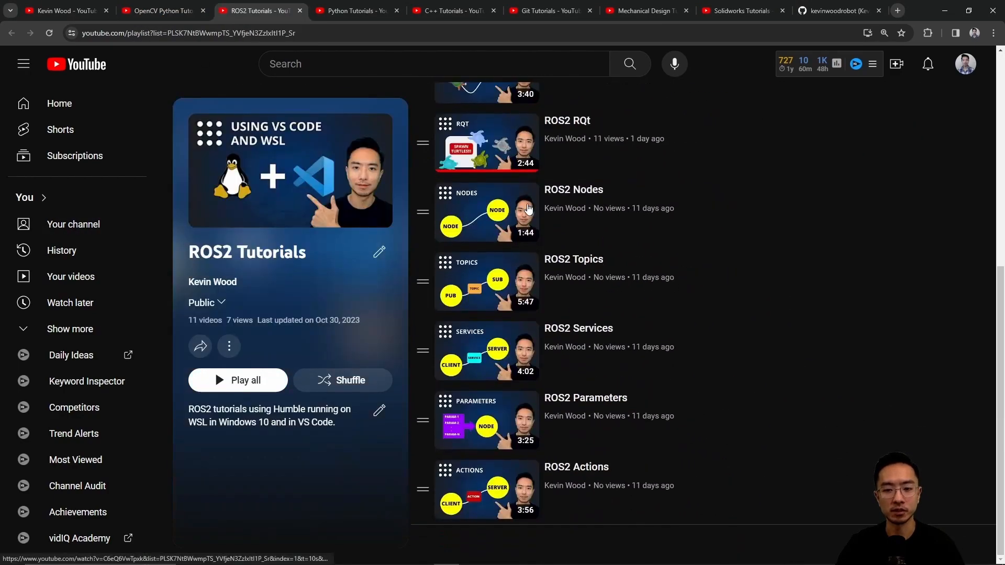
left_click(452, 11)
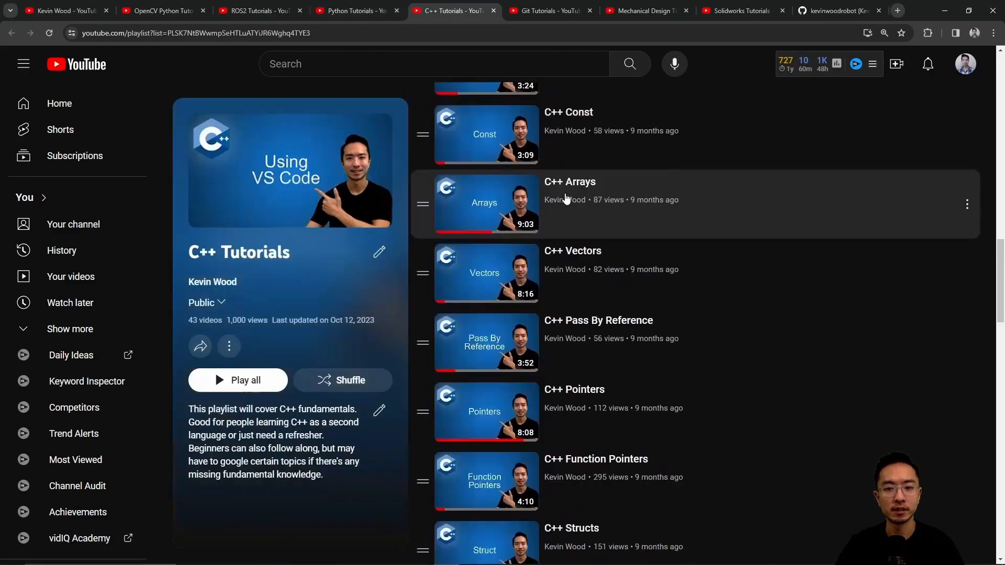
left_click(549, 11)
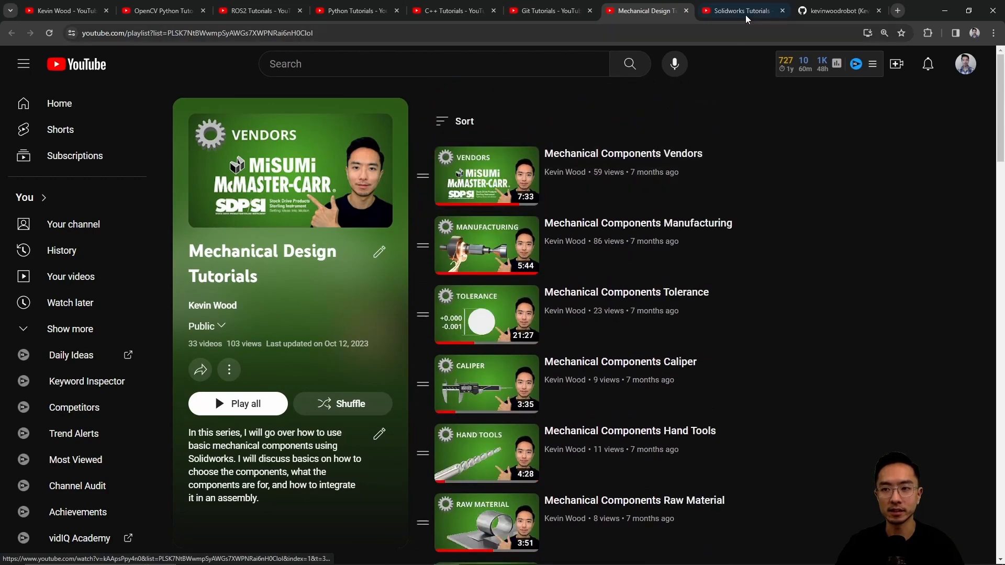
left_click(837, 10)
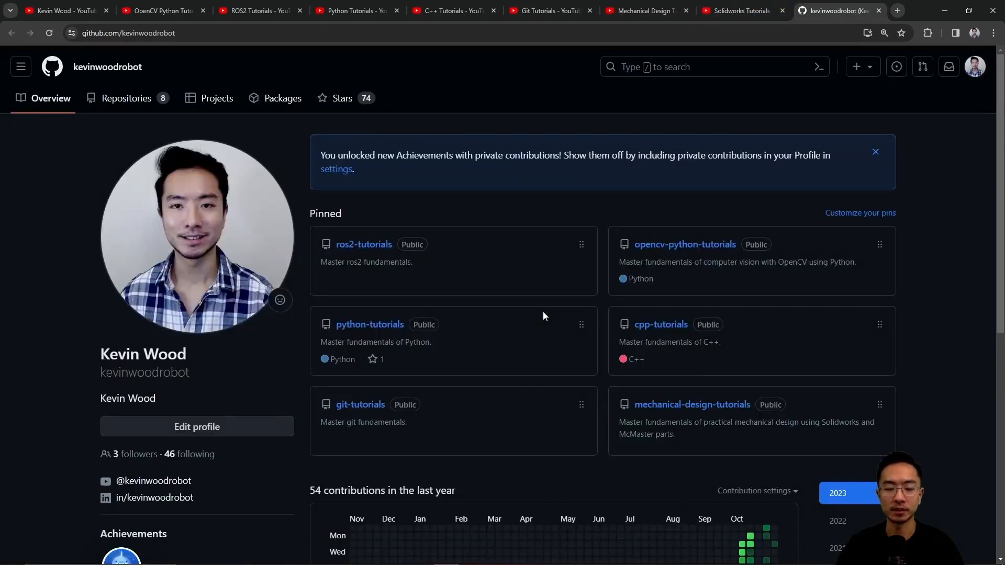
mouse_move(555, 318)
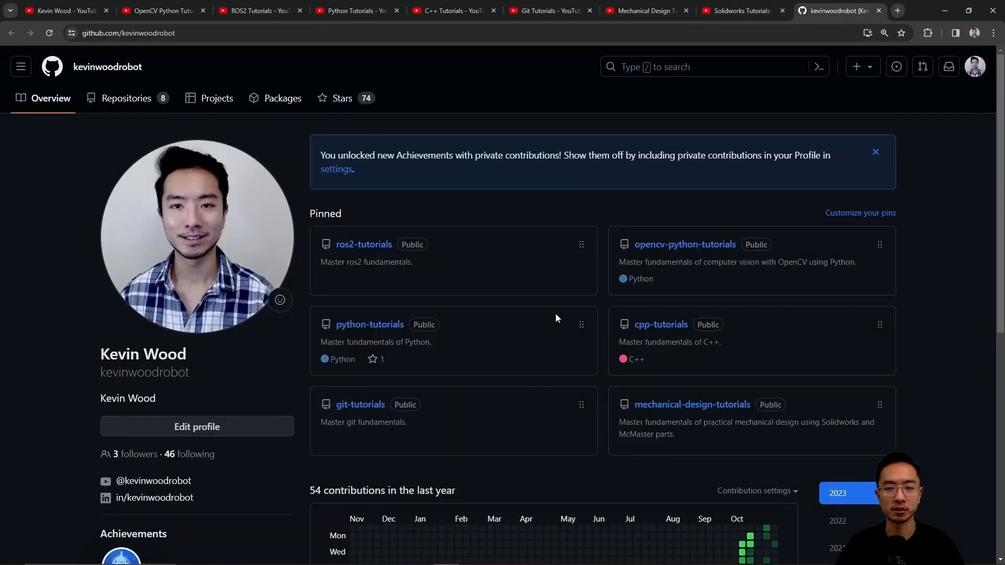
mouse_move(550, 311)
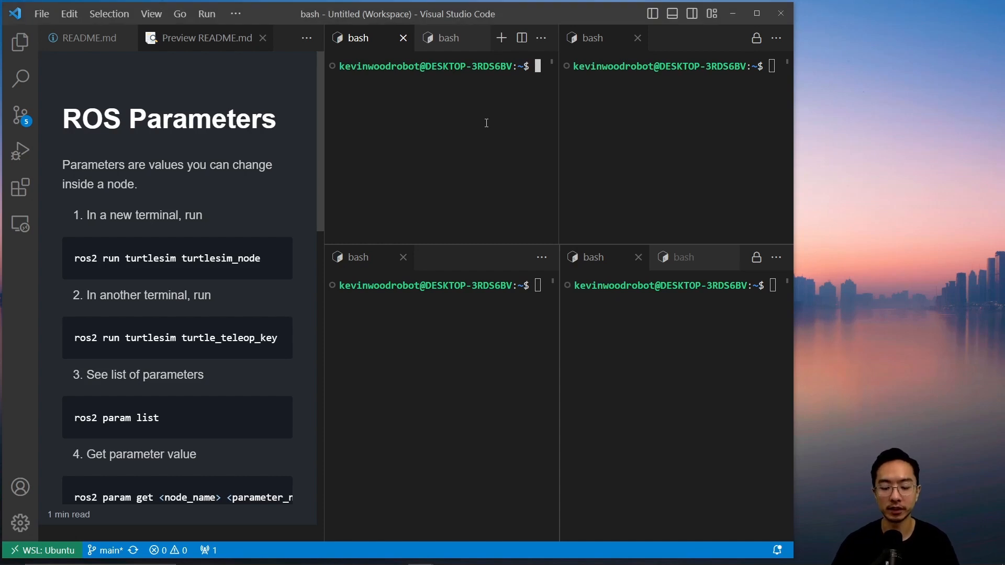
Run turtlesim_node and turtle_teleop_key in separate terminals, then begin a ros2 param command
type("ros2 run t")
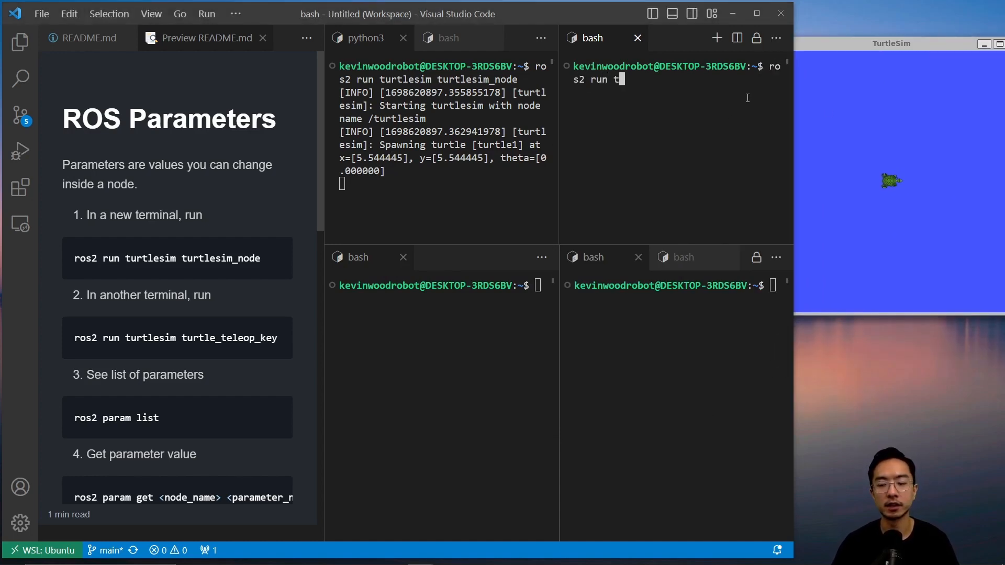
type("urtlesim turtle_teleop_key")
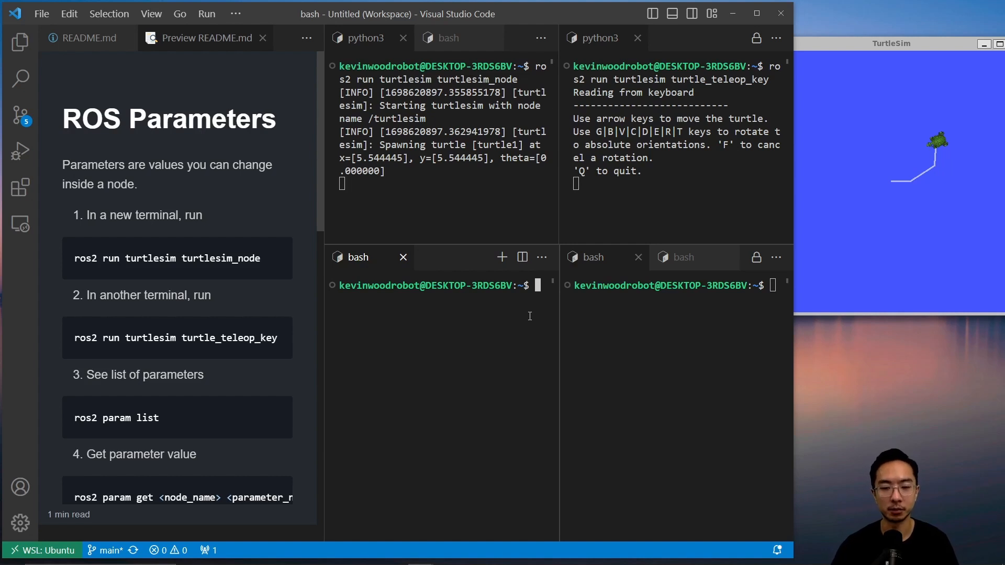
type("ros2 param")
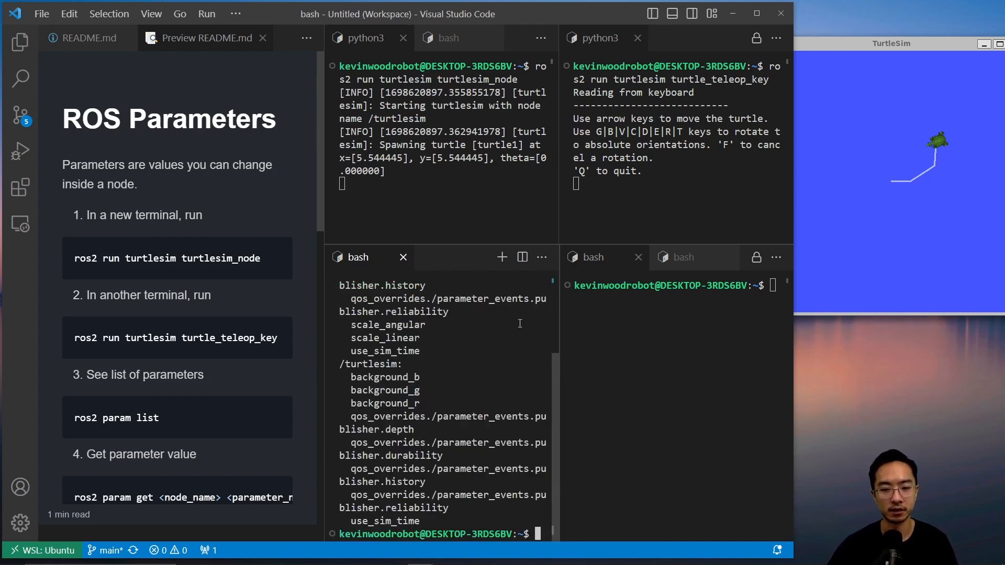
Run ros2 param get /turtlesim background_g, which returns 86
double_click(370, 364)
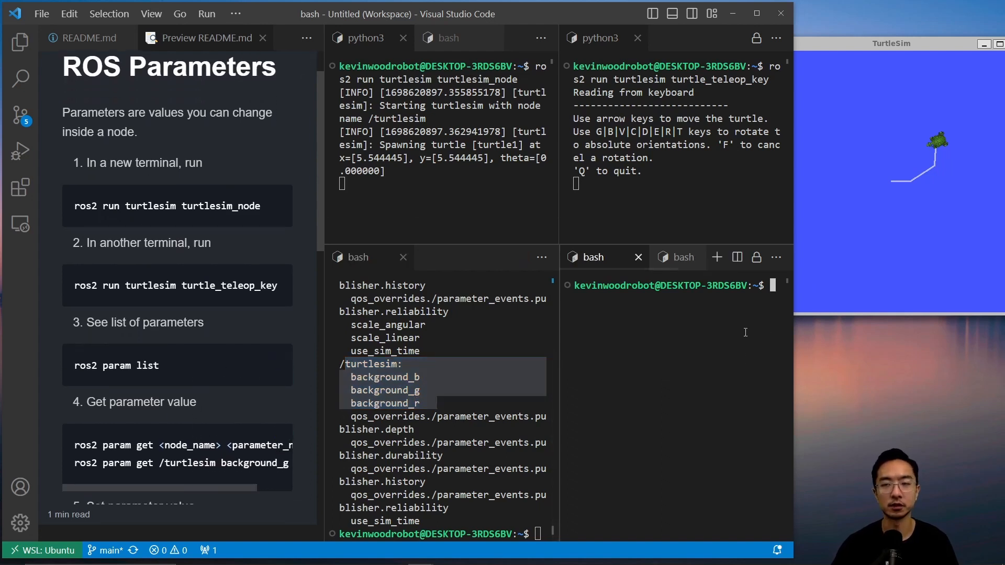
type("ros2 param get")
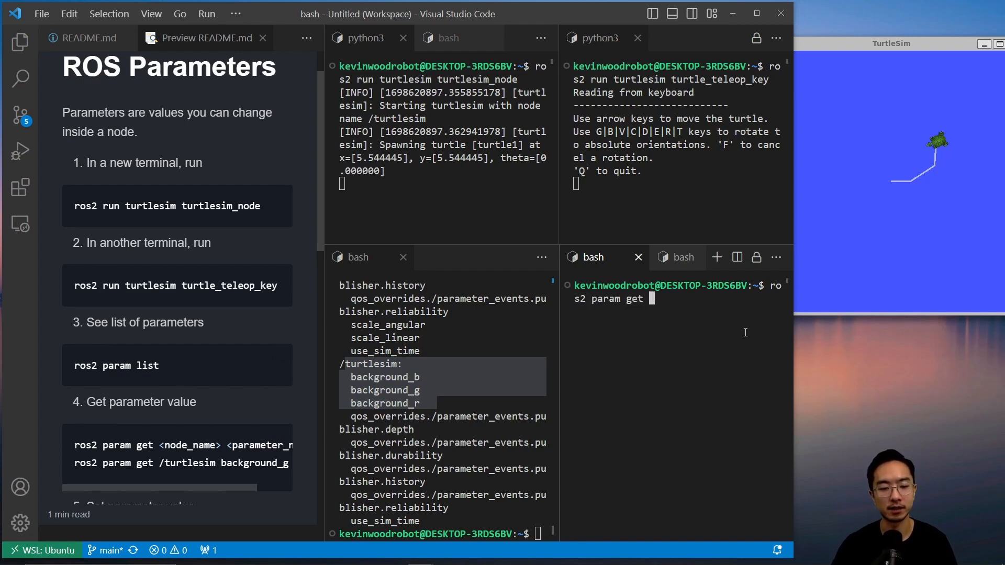
type("/t")
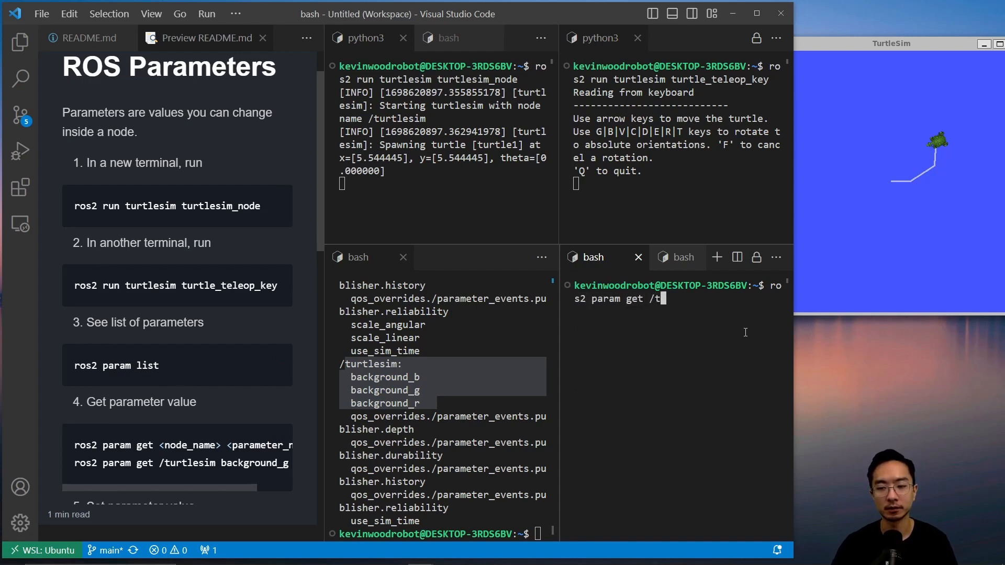
type("urtlesim")
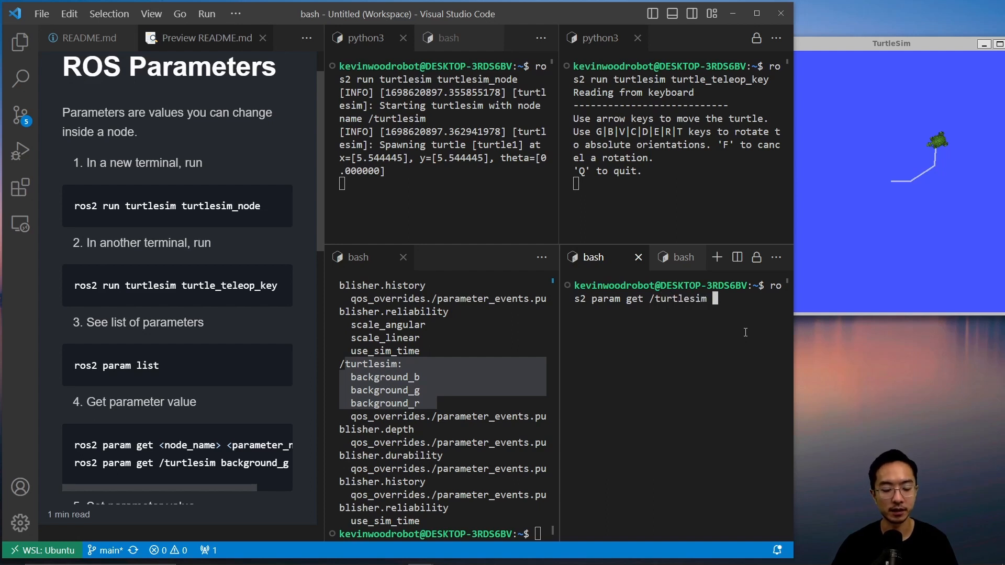
type("bac")
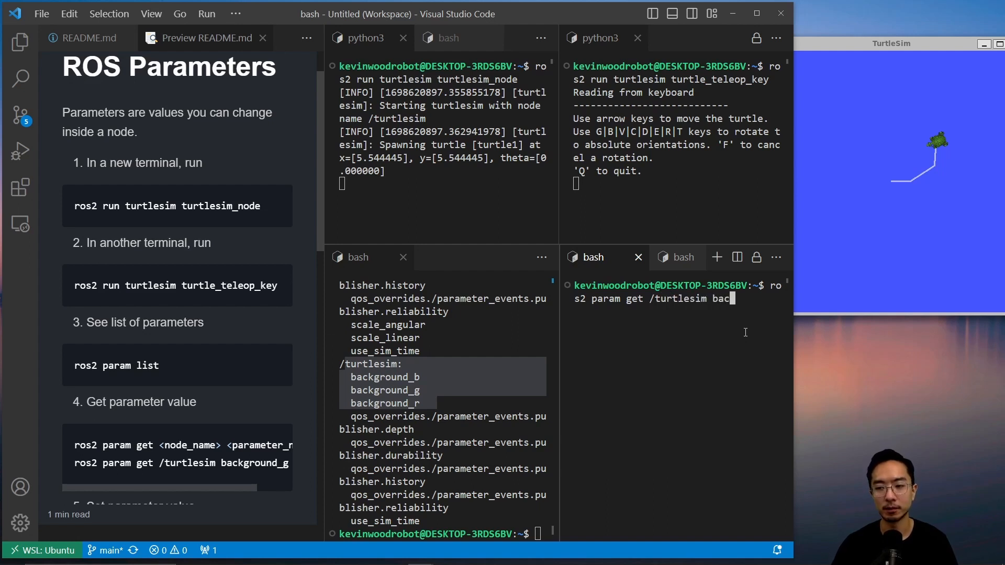
type("kground_g")
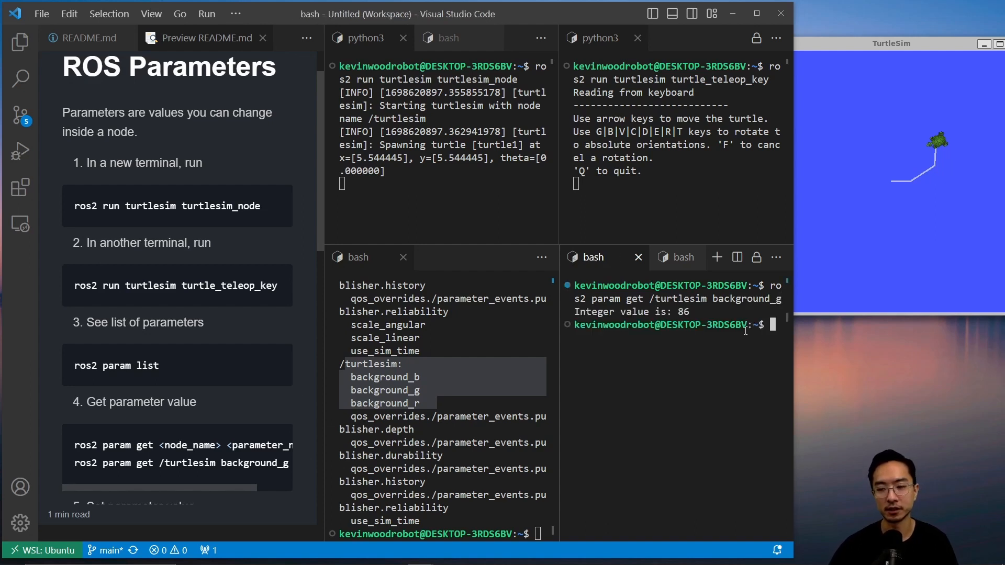
scroll("down", 3)
type("ros2 param set /turtlesim")
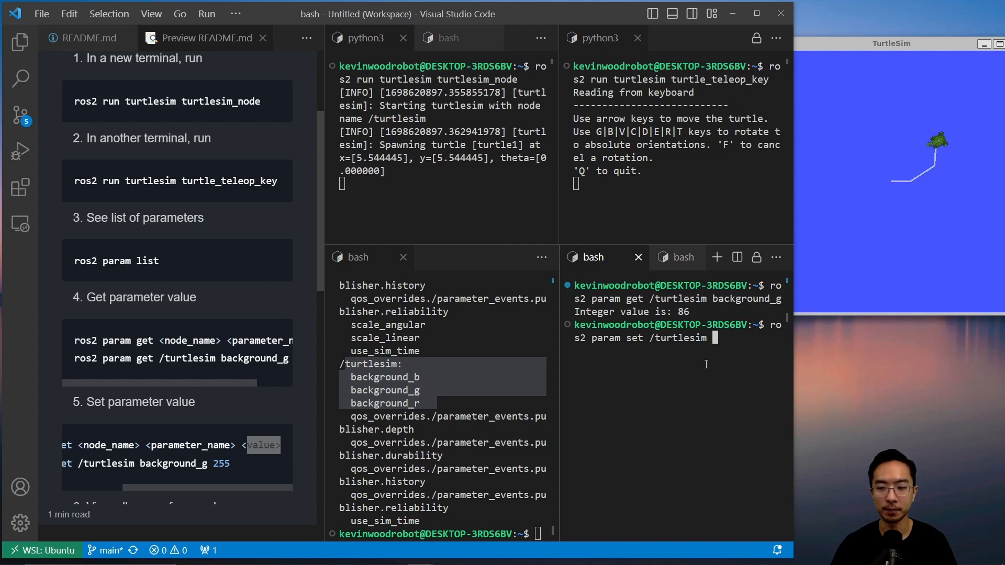
Run ros2 param set /turtlesim background_g 255, turning the simulator background cyan
type("background_")
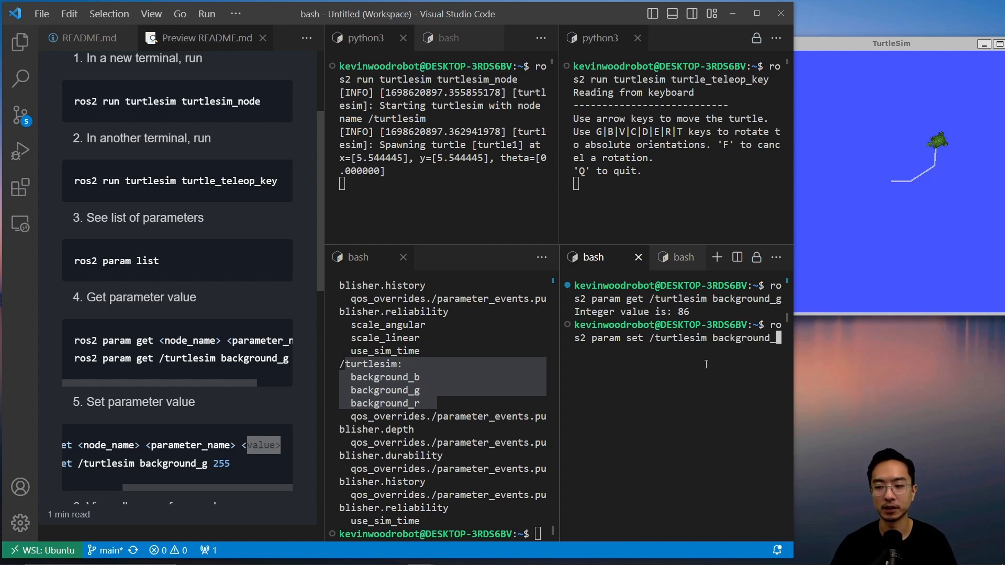
type("255")
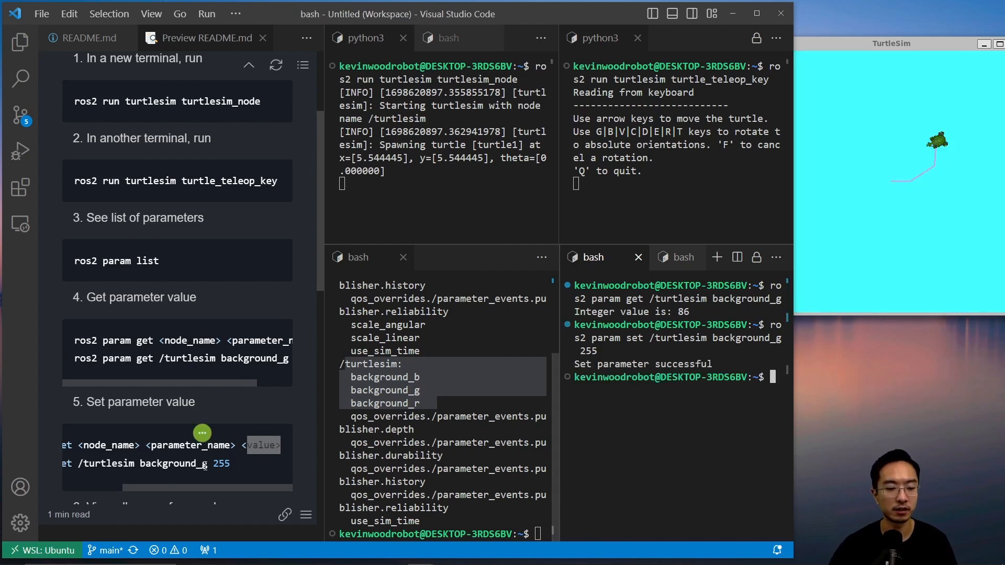
scroll("down", 3)
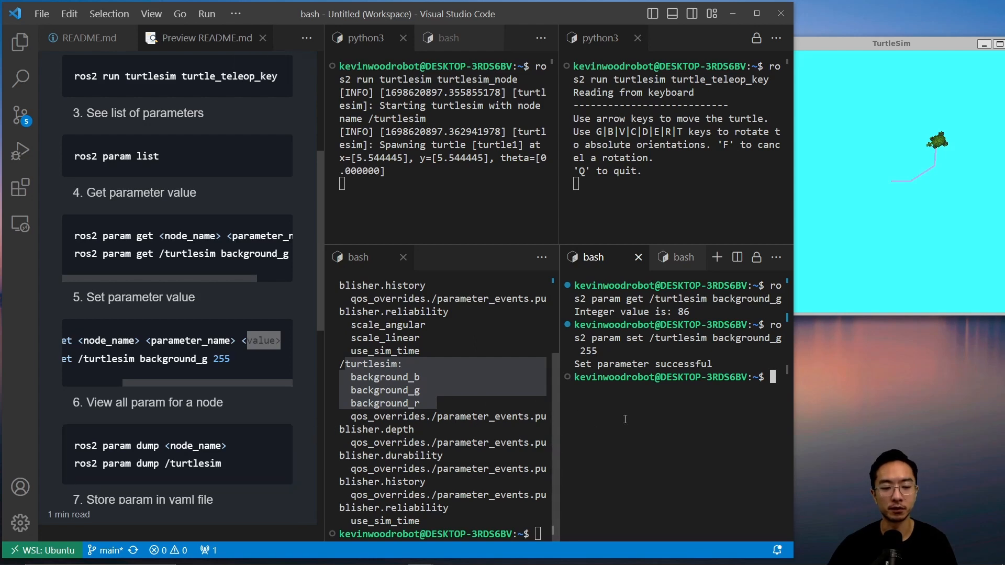
Dump /turtlesim parameters to the terminal, then redirect the dump into turtlesim.yaml
type("ros2 param dump /turtlesim")
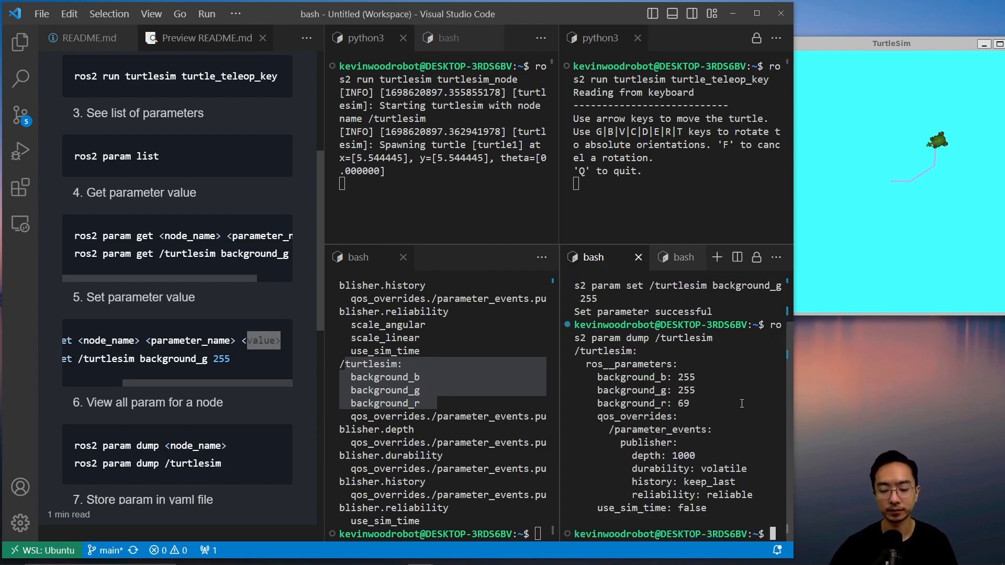
left_click_drag(597, 377, 684, 403)
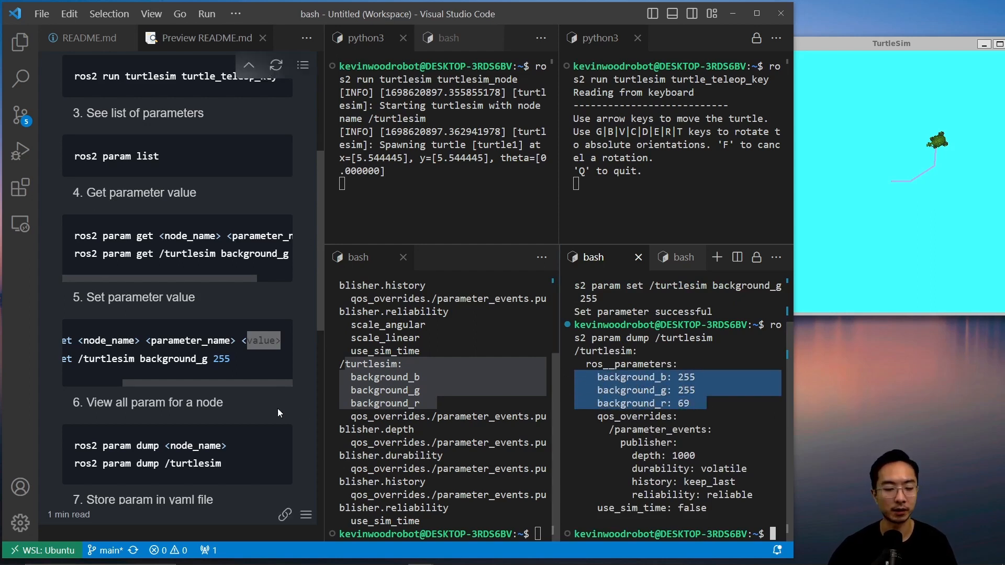
scroll("down", 3)
type("ros2 param dump /t")
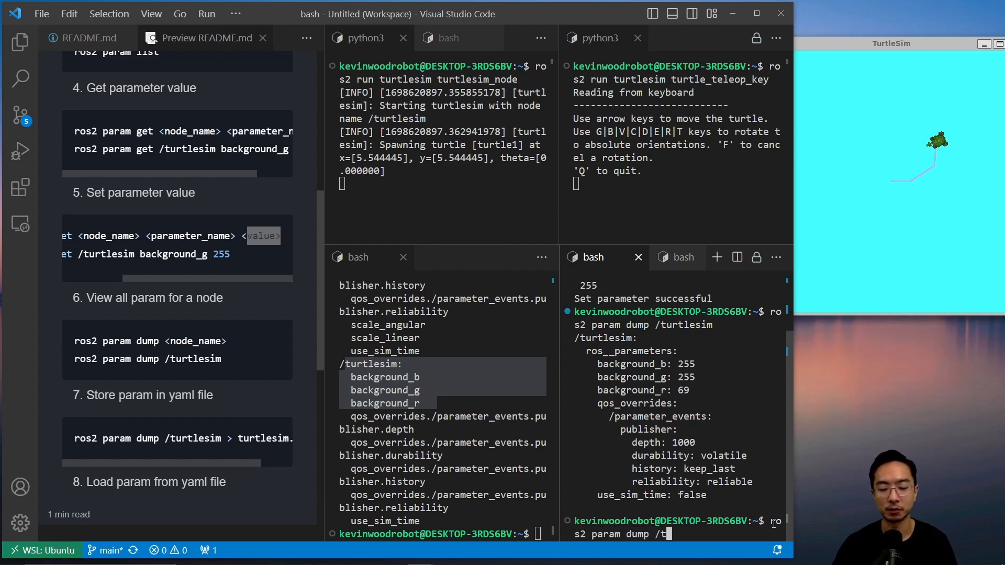
type("urtlesim > turtlesim.yaml")
type("ro")
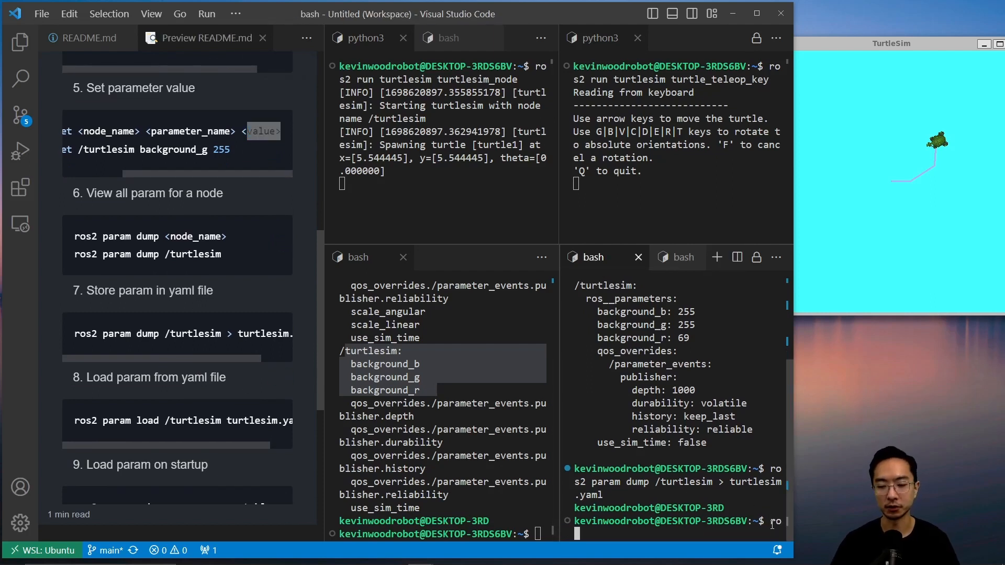
Run ros2 param load /turtlesim turtlesim.yaml; use_sim_time sets while read-only QoS parameters are refused
type("s2 param l")
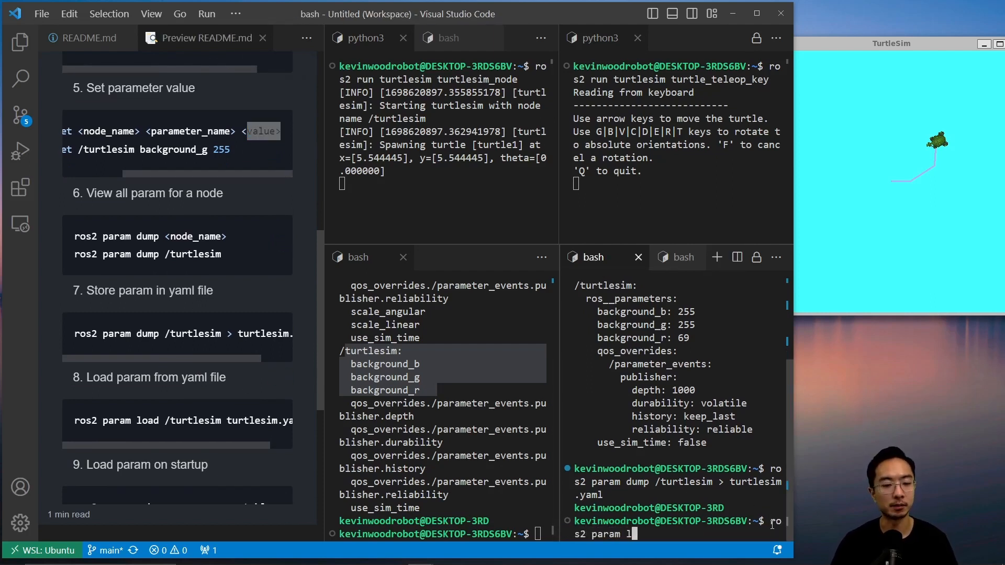
type("oad /turtlesim")
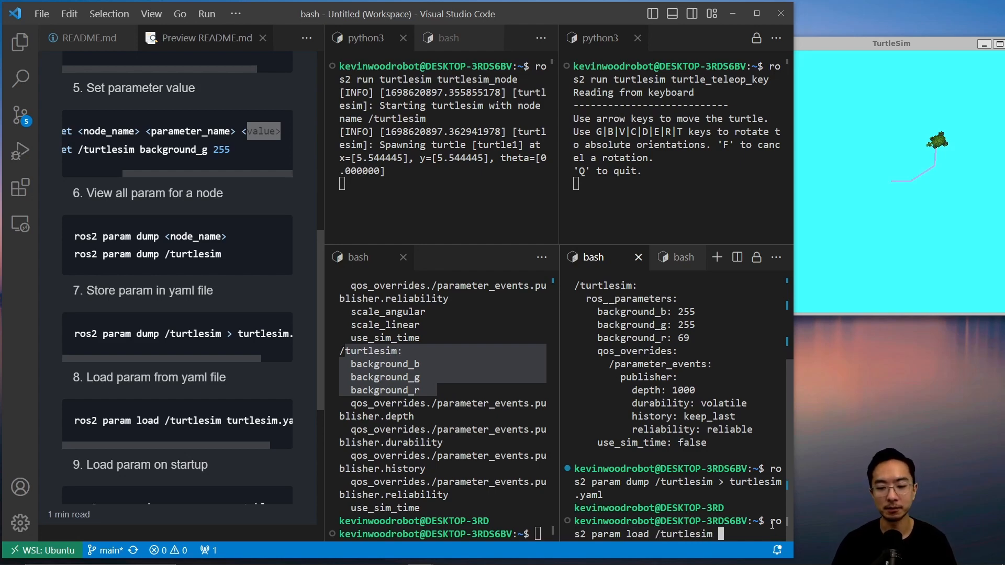
type("tur")
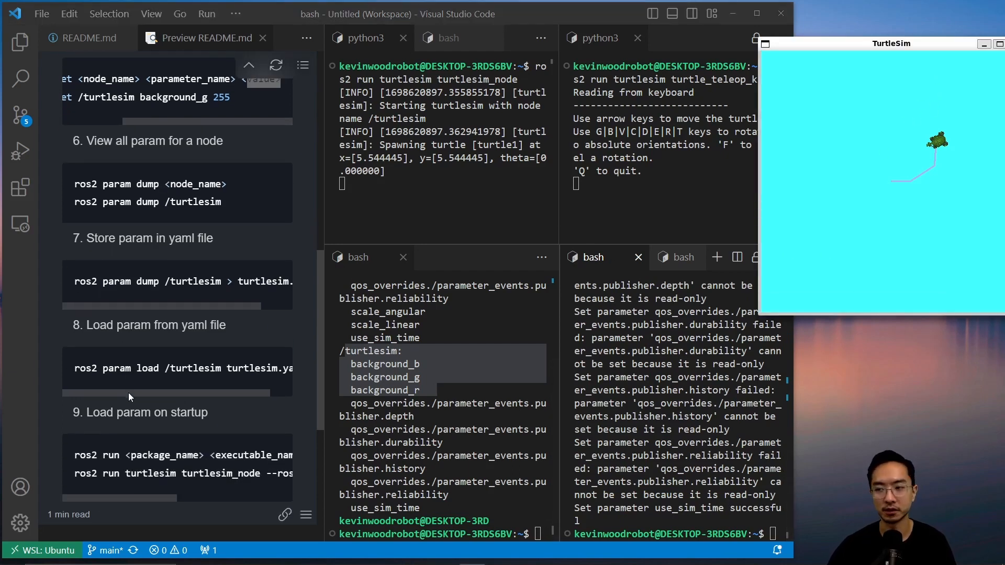
scroll("down", 3)
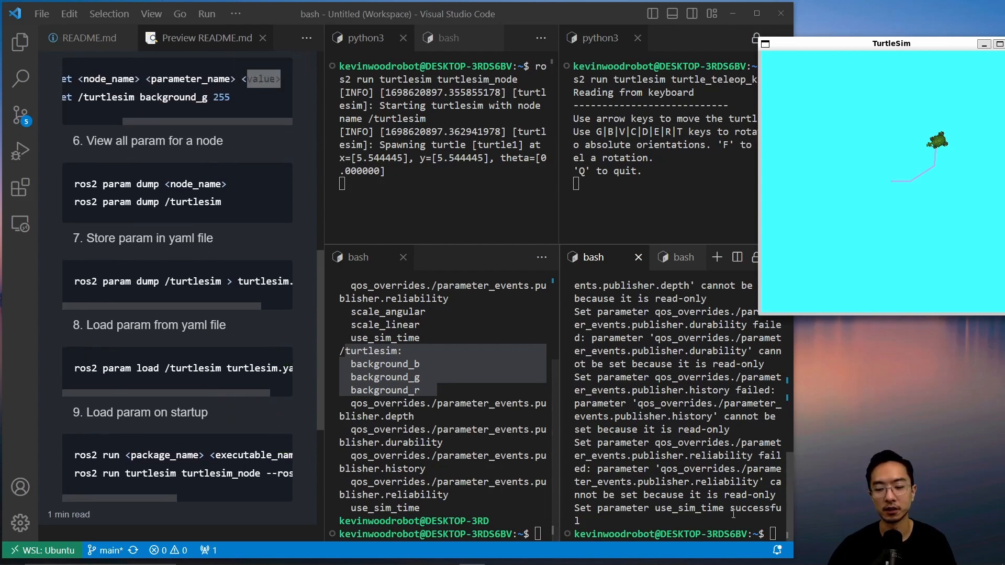
type("ros2 run")
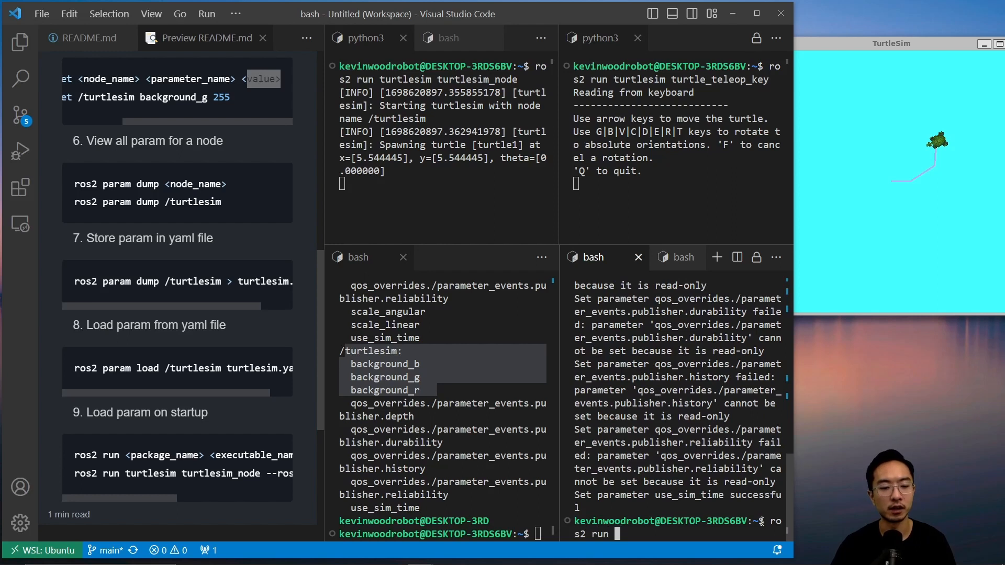
Run ros2 run turtlesim turtlesim_node --ros-args --params-file turtlesim.yaml, opening a cyan-background window
type("turtlesim")
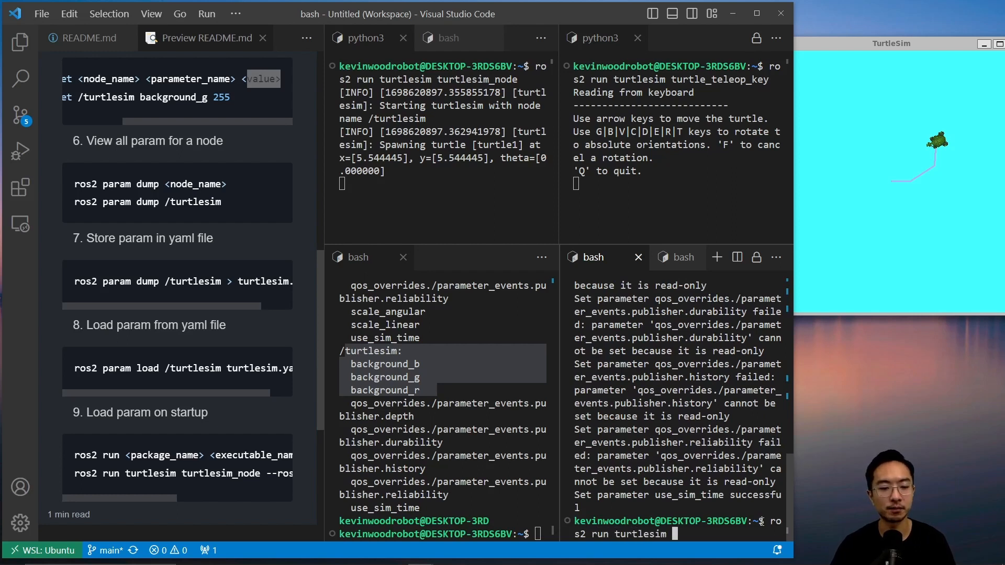
type("turtle")
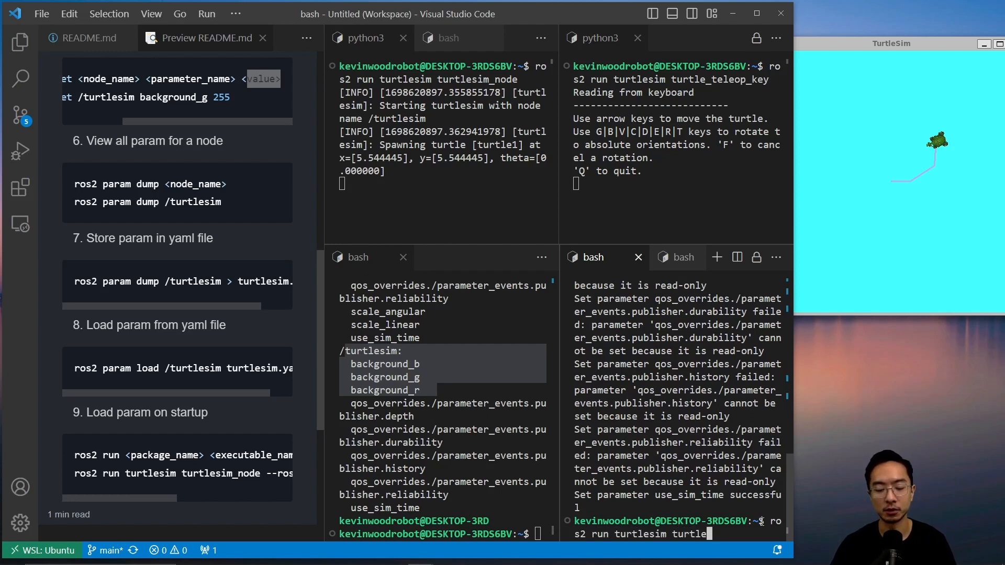
type("_node")
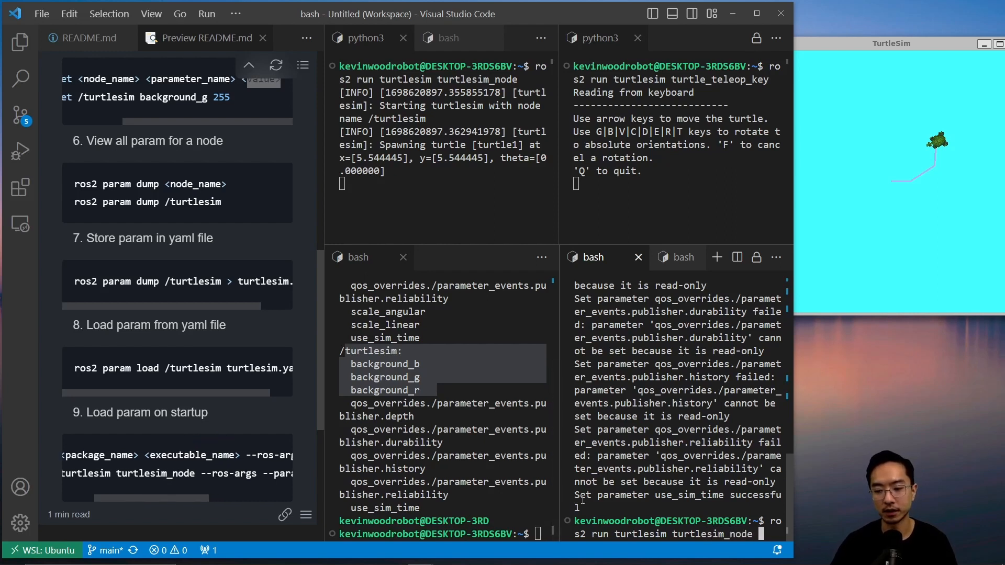
type("--ros-args")
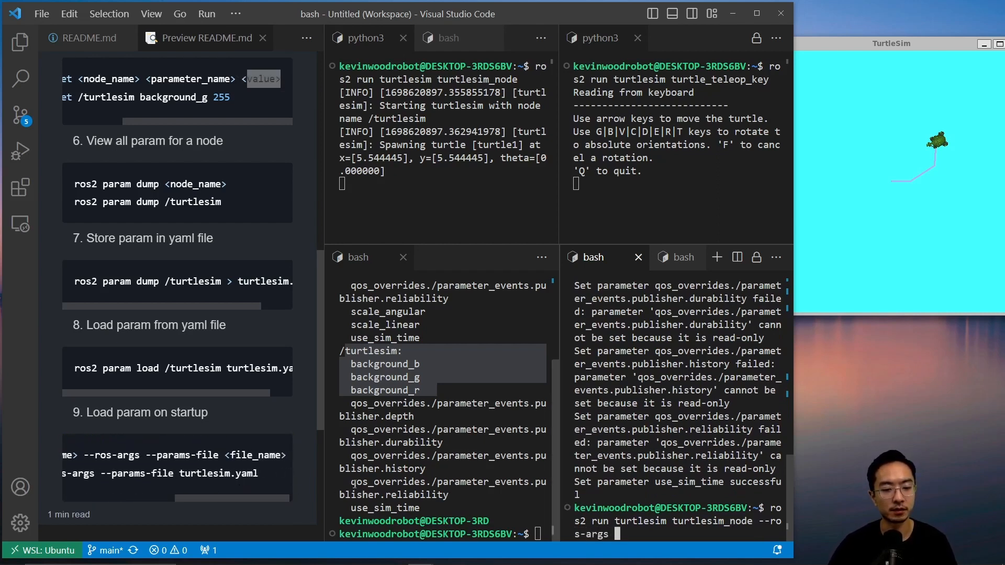
type("-")
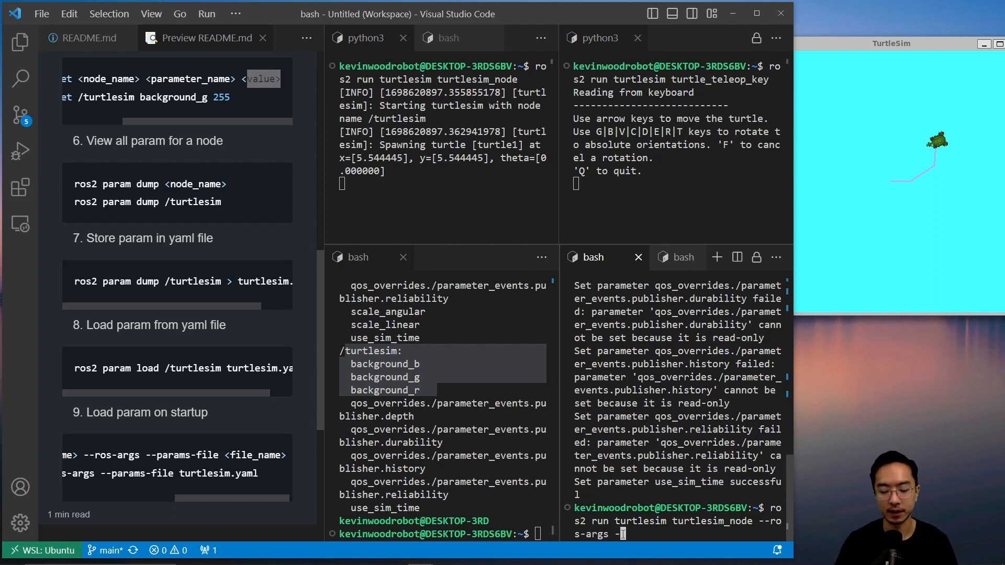
type("params-")
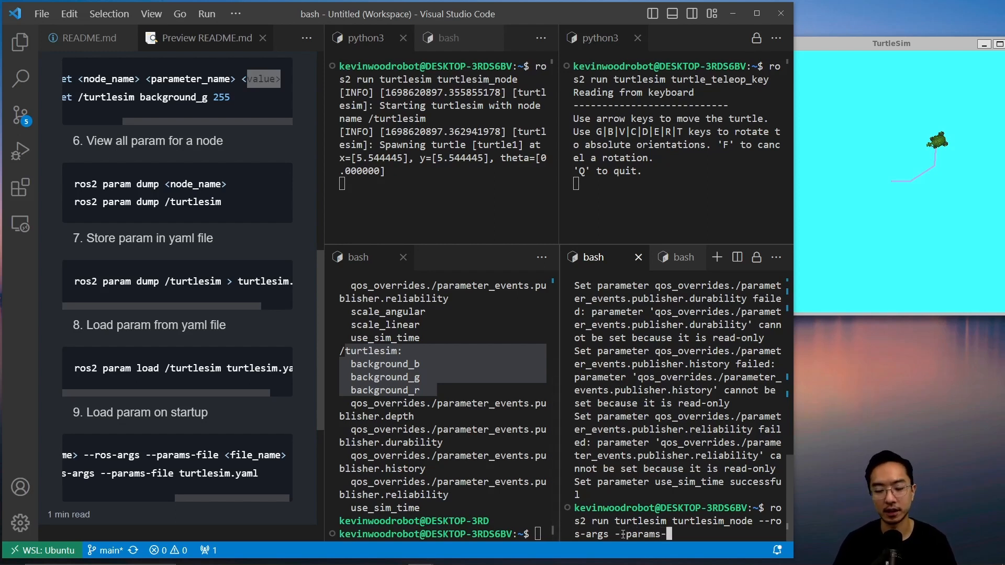
type("file turt")
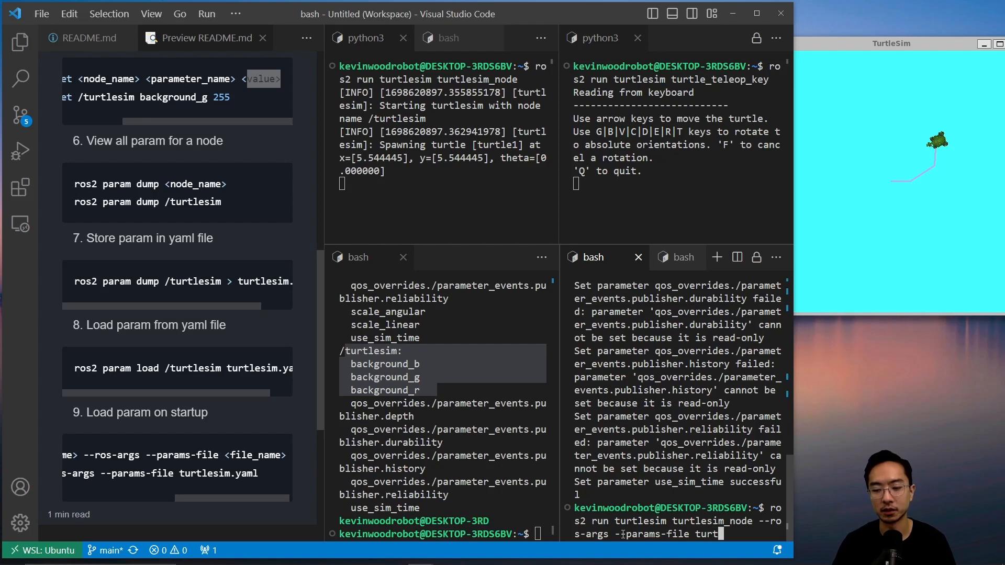
type("esim.yaml")
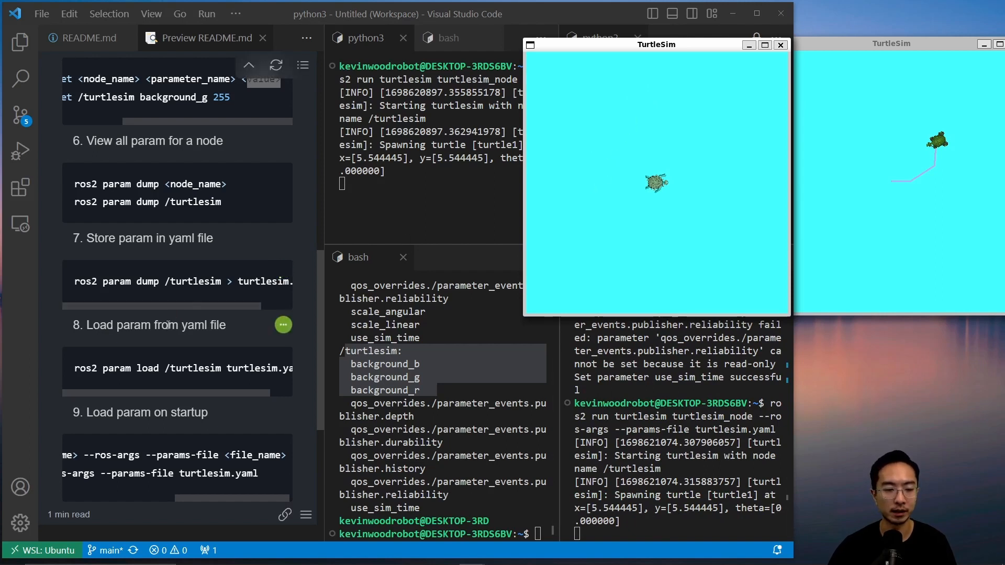
scroll("down", 3)
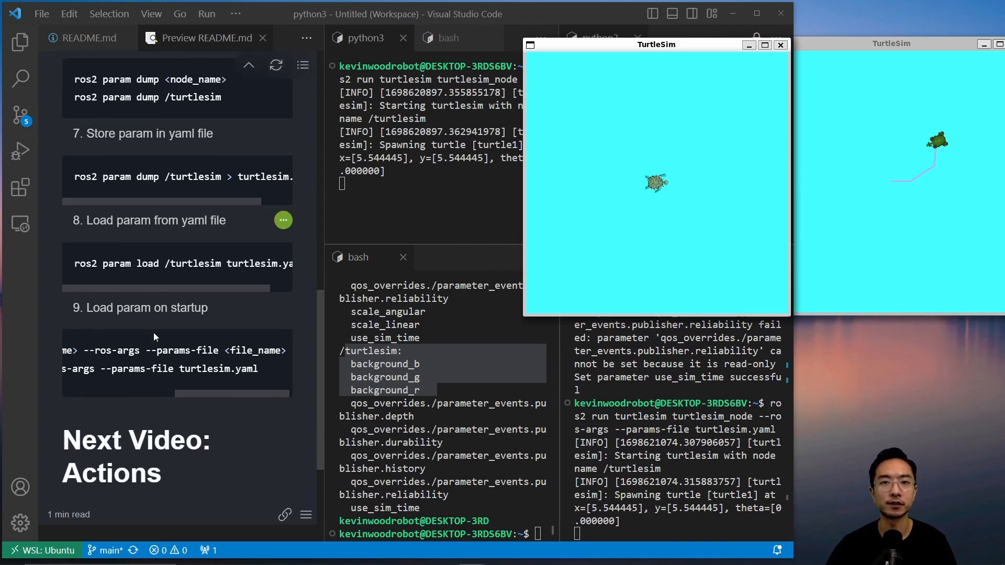